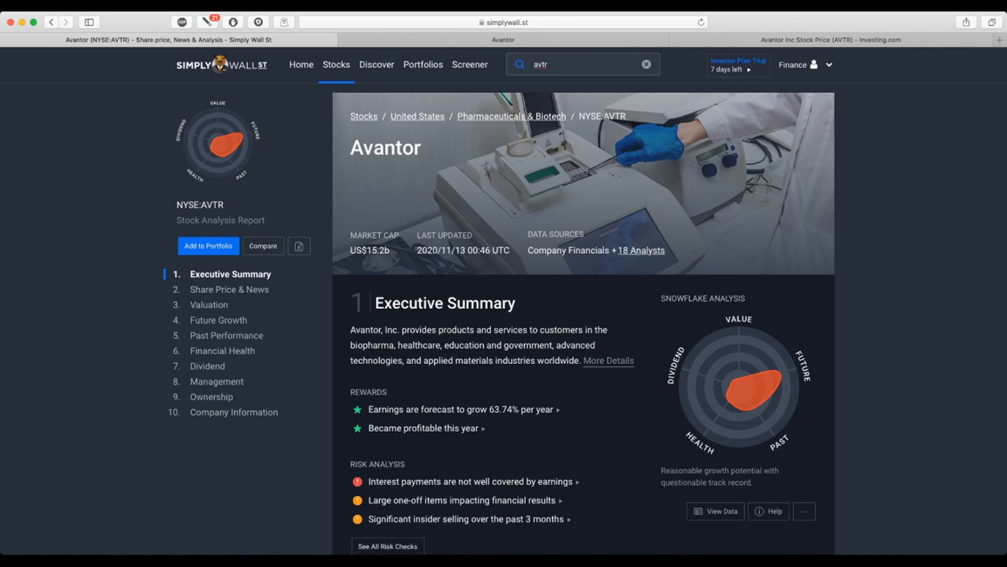
Scroll Avantor's report past the executive summary, rewards, risks and peers to Share Price & News.
{"action": "scroll", "scroll_direction": "down", "scroll_amount": 3}
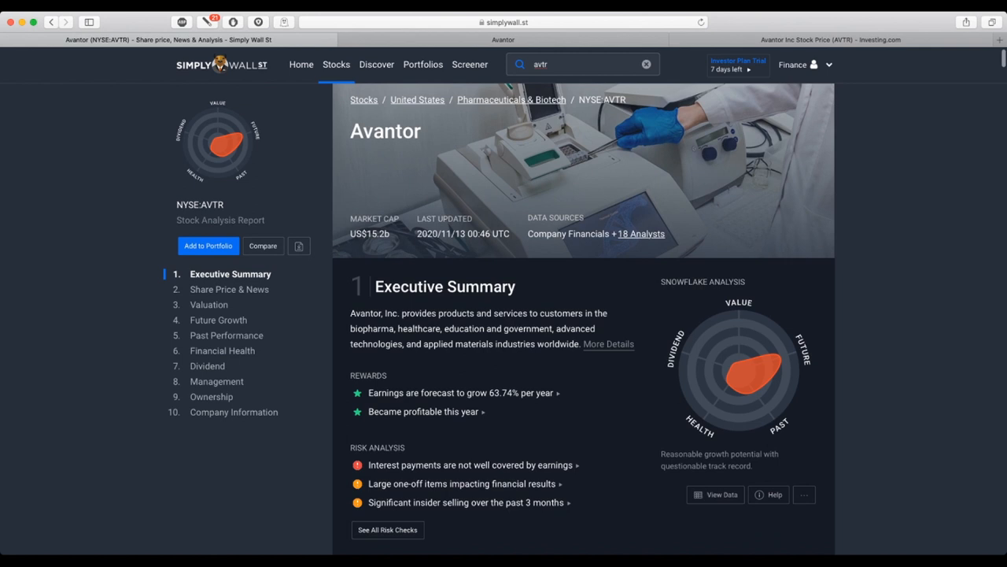
{"action": "scroll", "scroll_direction": "down", "scroll_amount": 3}
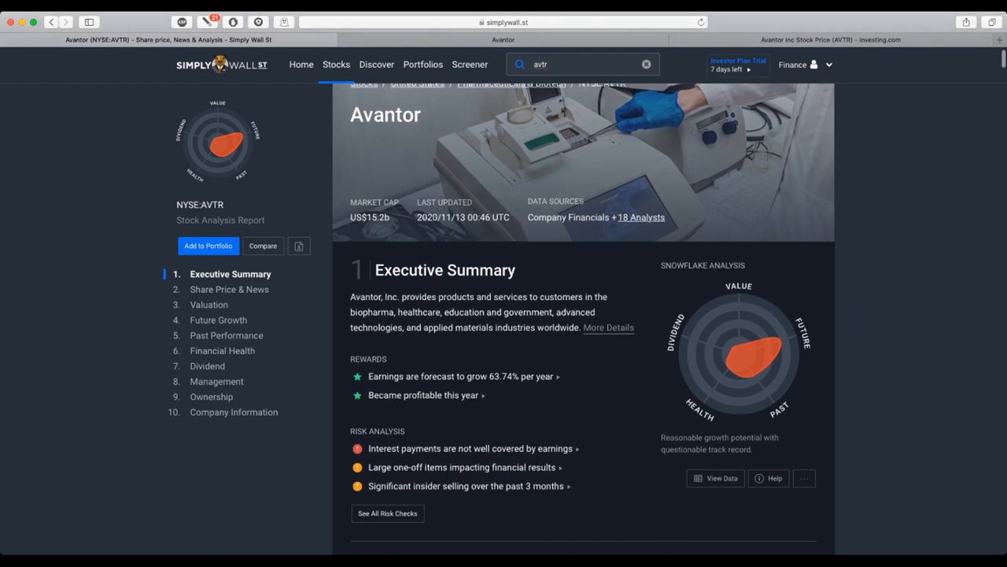
{"action": "scroll", "scroll_direction": "down", "scroll_amount": 3}
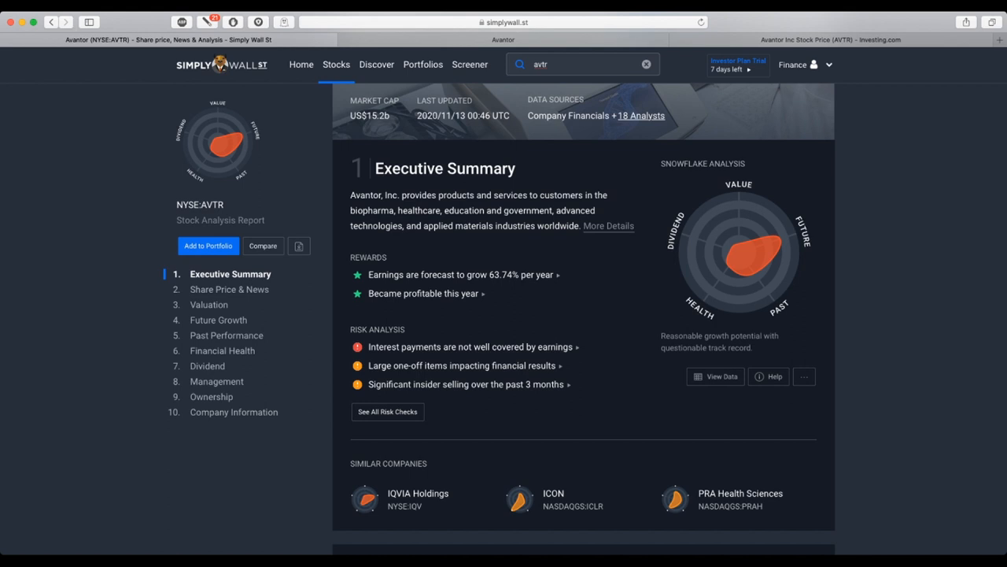
{"action": "scroll", "scroll_direction": "down", "scroll_amount": 3}
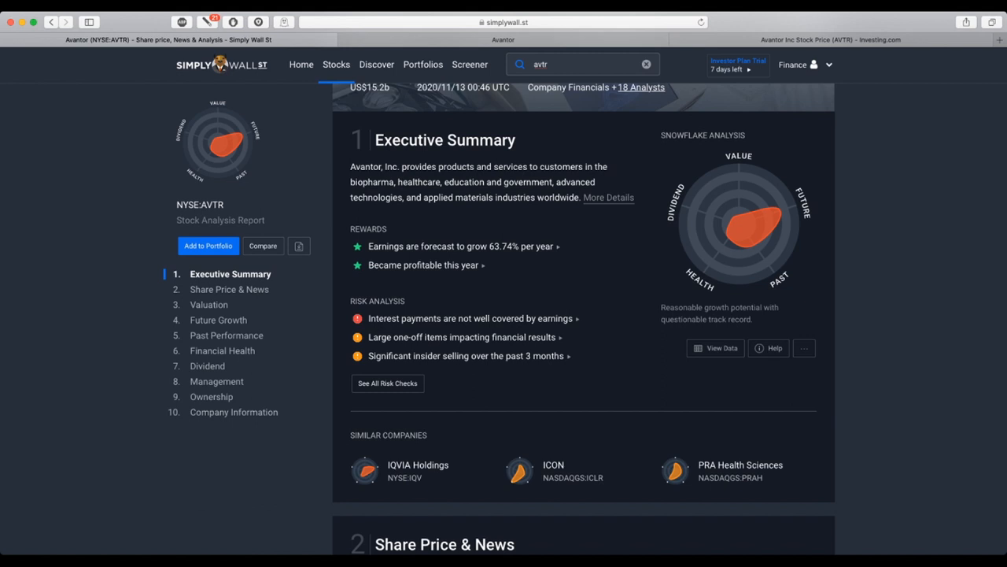
{"action": "scroll", "scroll_direction": "down", "scroll_amount": 3}
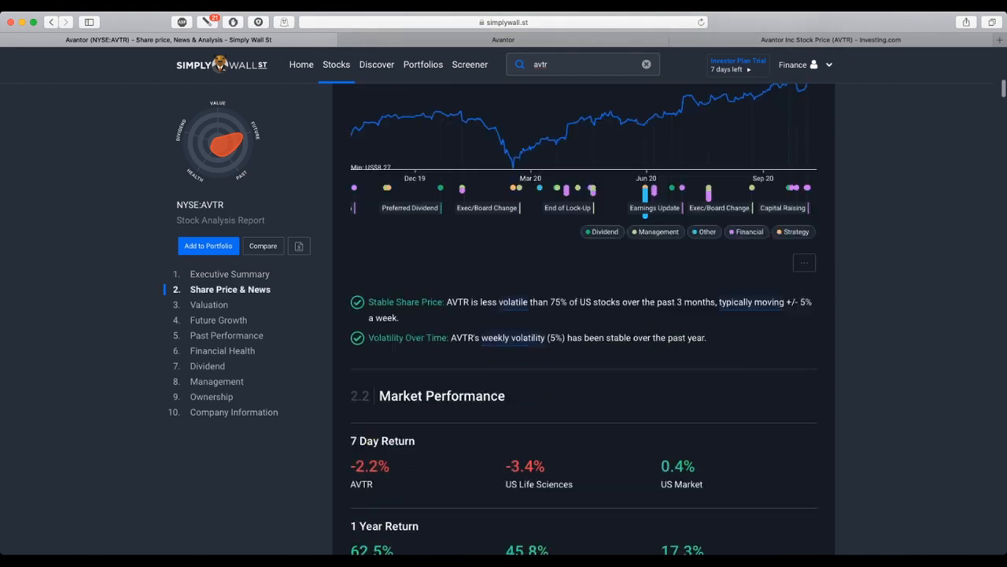
Scroll to Avantor's Market Performance, Shareholder returns table and price volatility comparison.
{"action": "scroll", "scroll_direction": "down", "scroll_amount": 3}
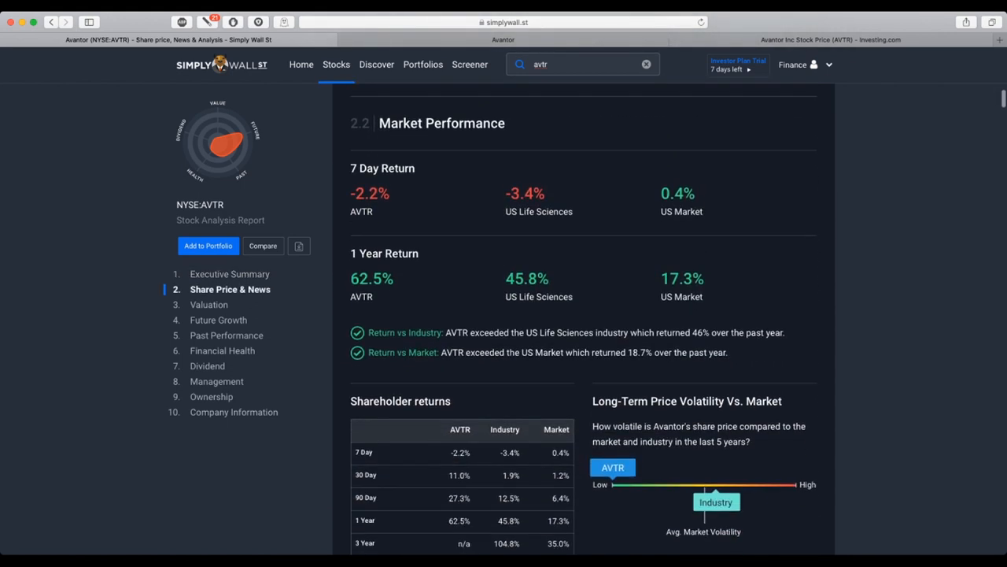
{"action": "scroll", "scroll_direction": "down", "scroll_amount": 3}
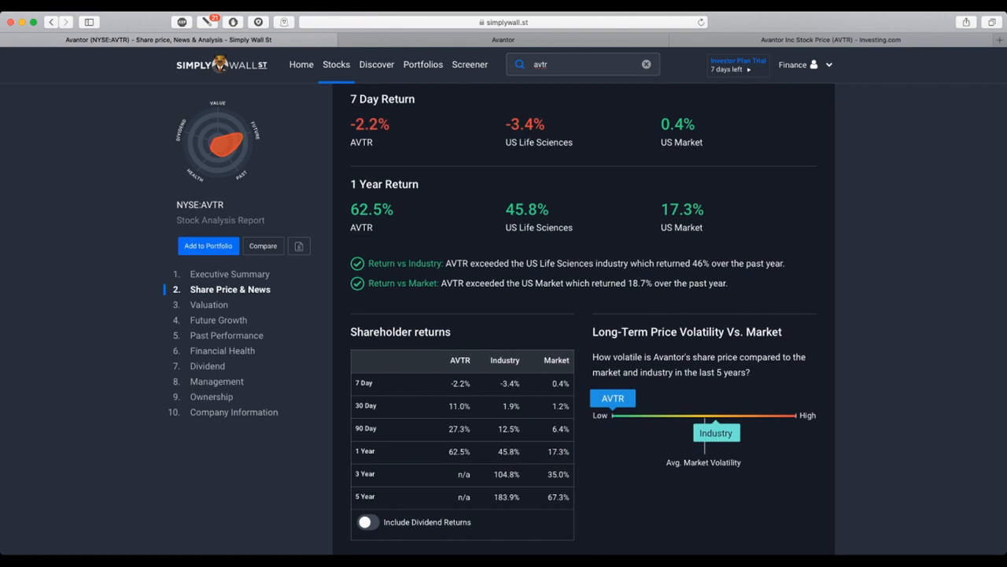
{"action": "scroll", "scroll_direction": "down", "scroll_amount": 3}
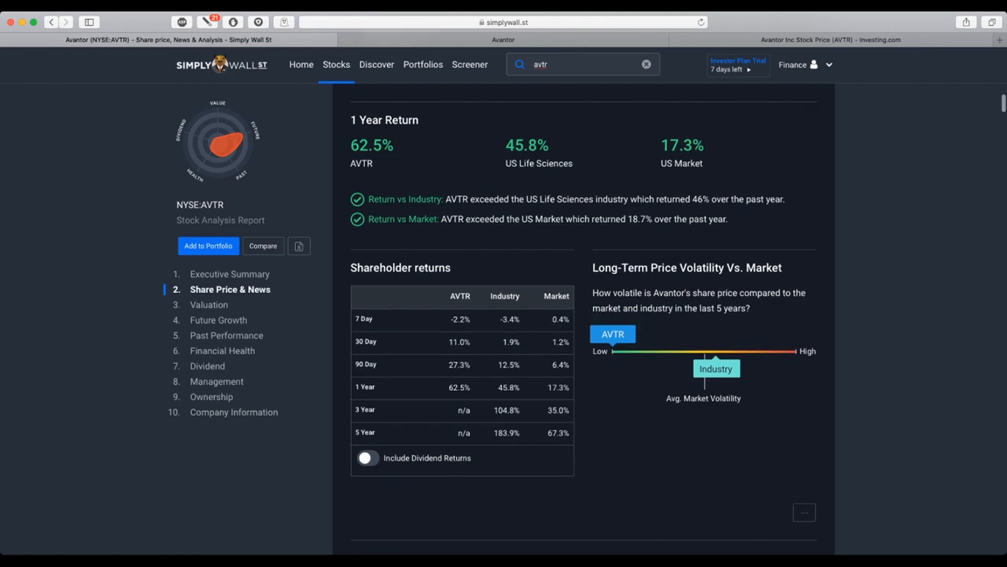
{"action": "scroll", "scroll_direction": "down", "scroll_amount": 3}
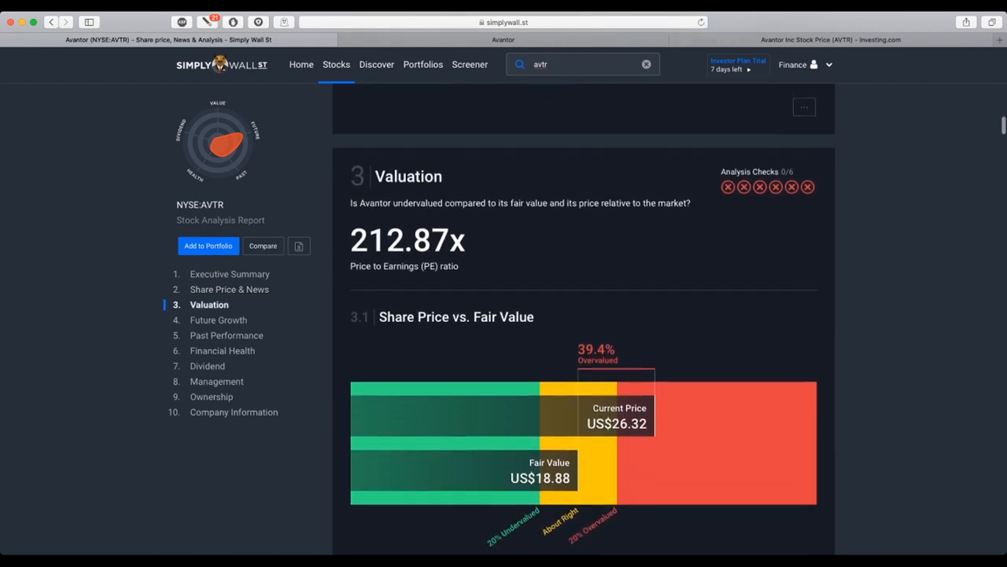
Scroll through Avantor's Valuation and Future Growth charts down to Past Performance.
{"action": "scroll", "scroll_direction": "down", "scroll_amount": 3}
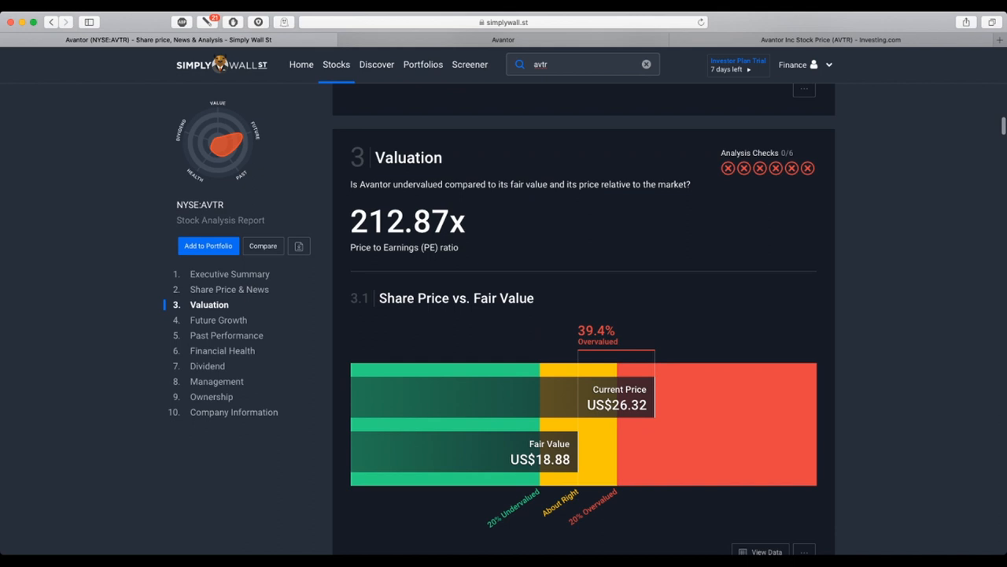
{"action": "scroll", "scroll_direction": "down", "scroll_amount": 3}
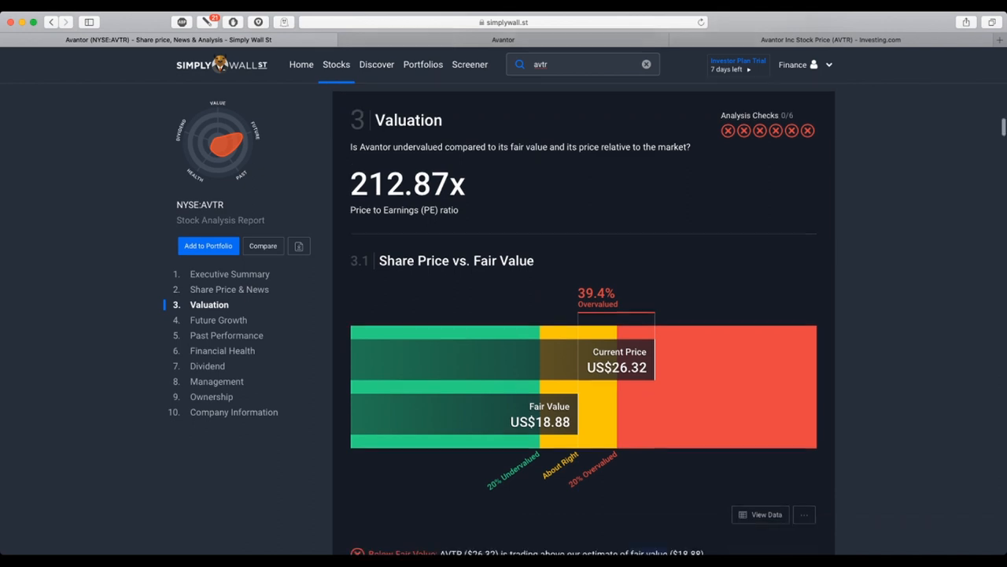
{"action": "scroll", "scroll_direction": "down", "scroll_amount": 3}
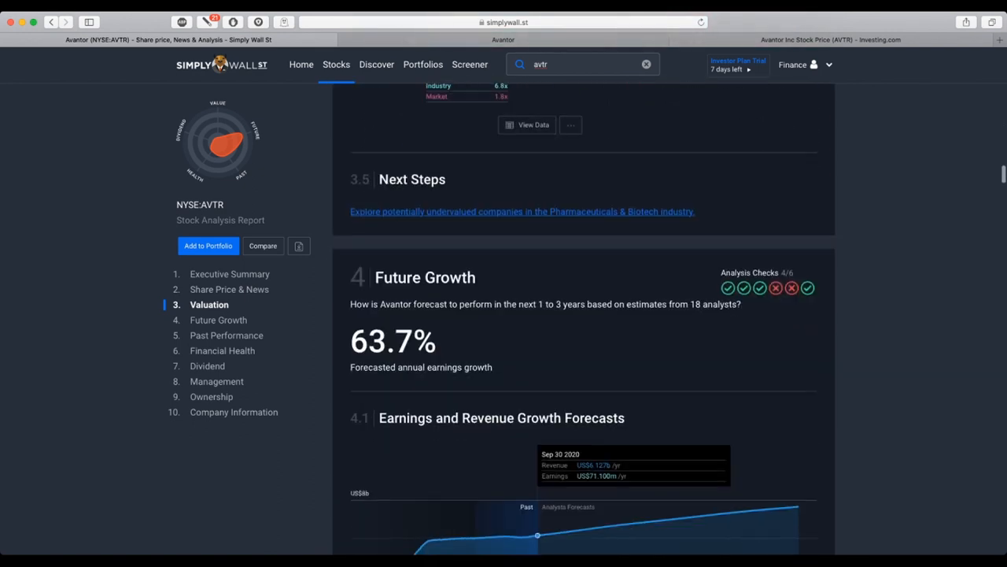
{"action": "scroll", "scroll_direction": "down", "scroll_amount": 3}
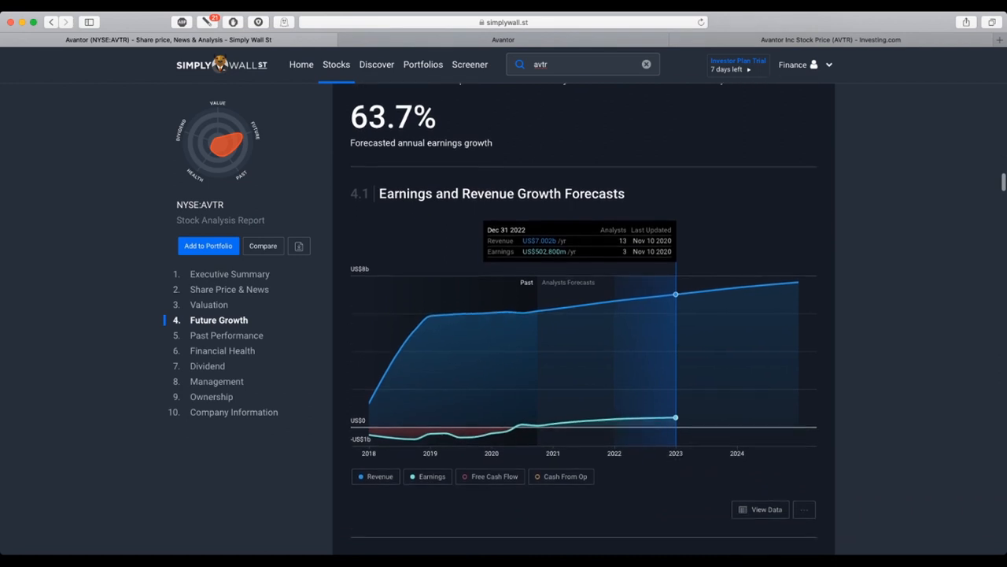
{"action": "scroll", "scroll_direction": "down", "scroll_amount": 3}
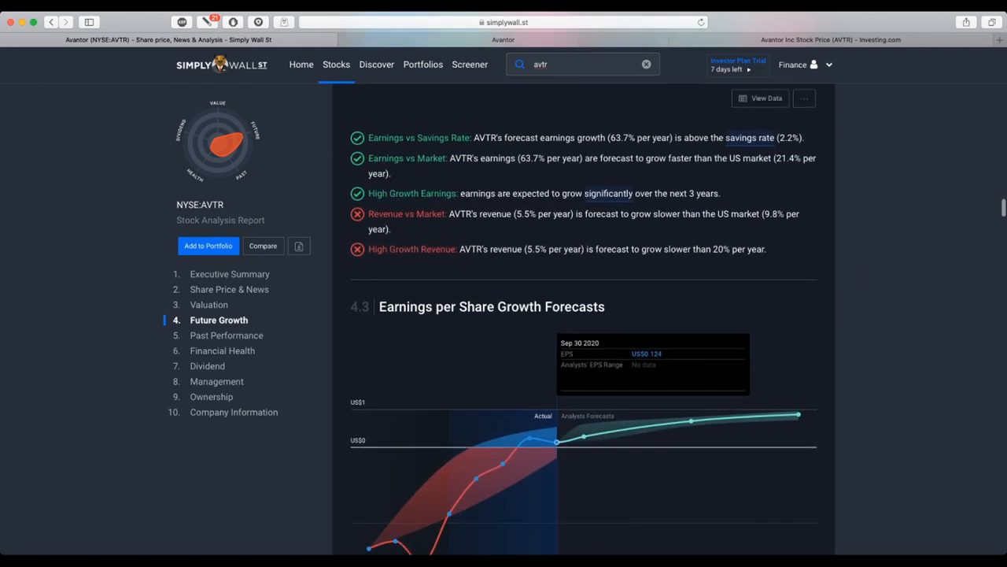
{"action": "scroll", "scroll_direction": "down", "scroll_amount": 3}
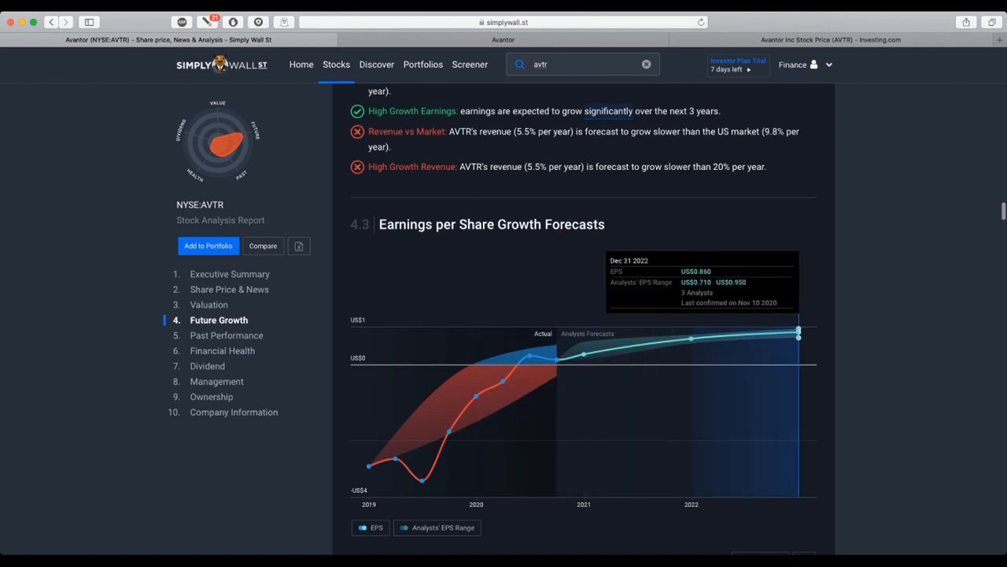
{"action": "scroll", "scroll_direction": "down", "scroll_amount": 3}
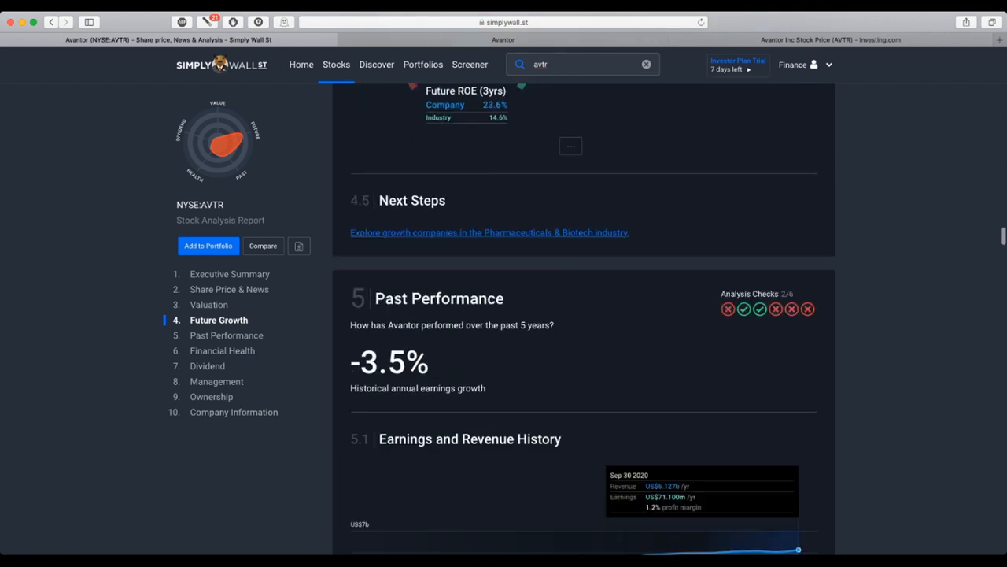
{"action": "scroll", "scroll_direction": "down", "scroll_amount": 3}
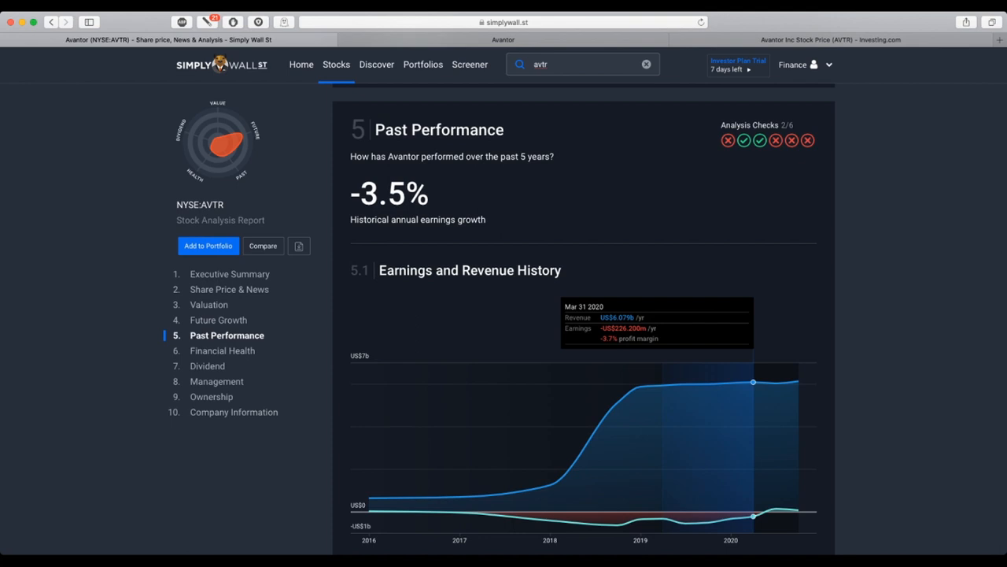
Scroll into Financial Health to Avantor's Debt to Equity History and Analysis chart.
{"action": "scroll", "scroll_direction": "down", "scroll_amount": 3}
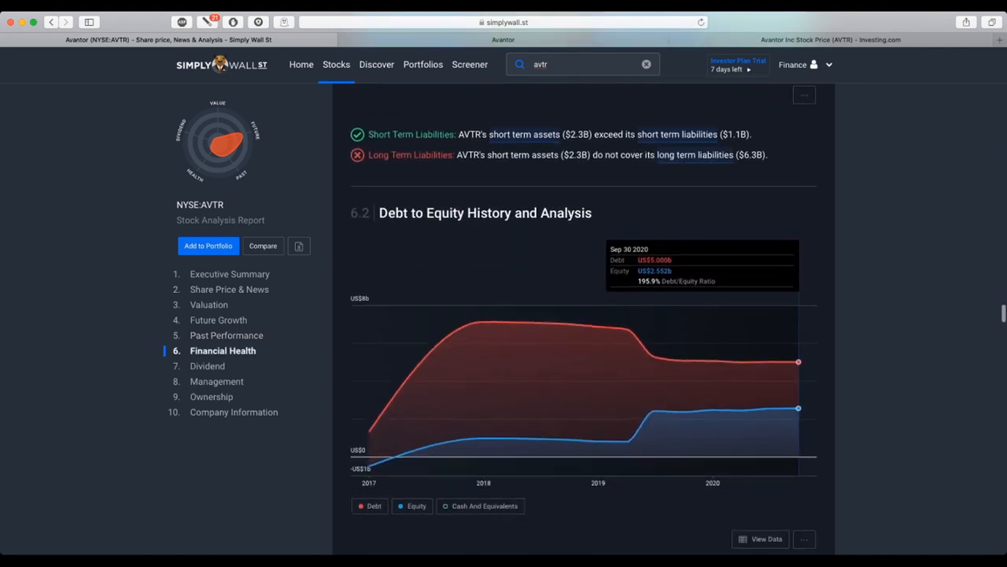
{"action": "scroll", "scroll_direction": "down", "scroll_amount": 3}
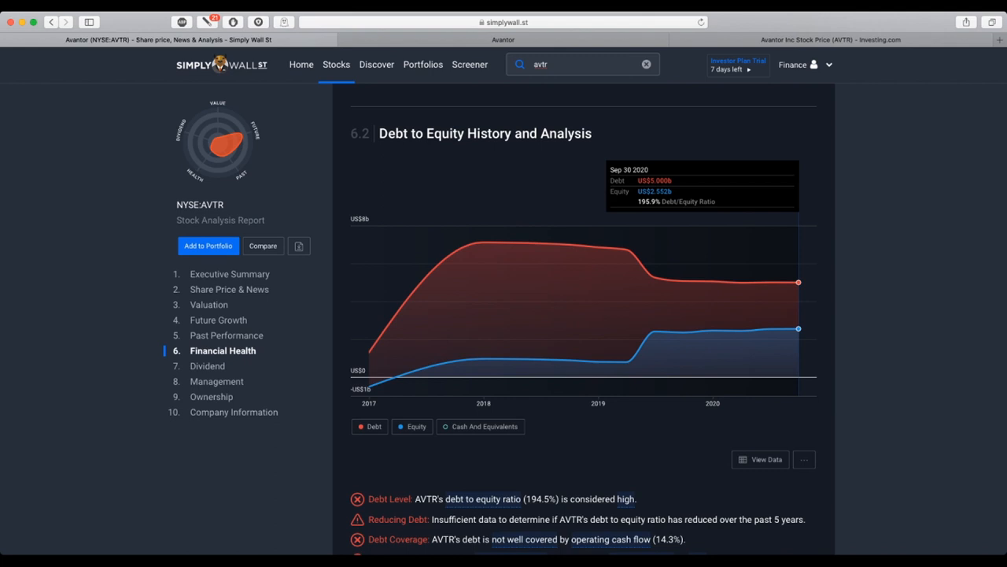
{"action": "mouse_move", "coordinate": [770, 282]}
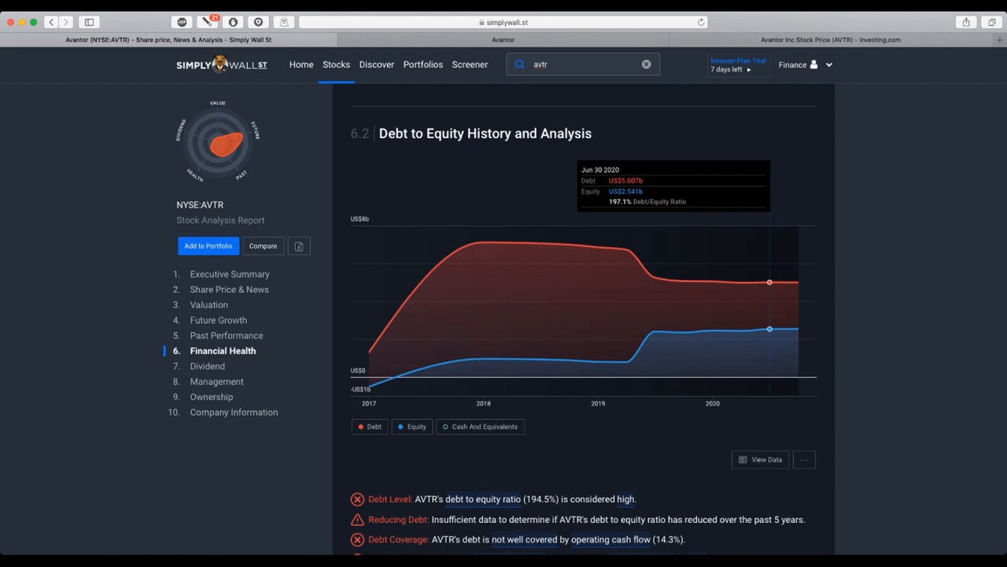
Scroll through section 7 Dividend to the 7.3 and 7.4 payout sections.
{"action": "scroll", "scroll_direction": "down", "scroll_amount": 3}
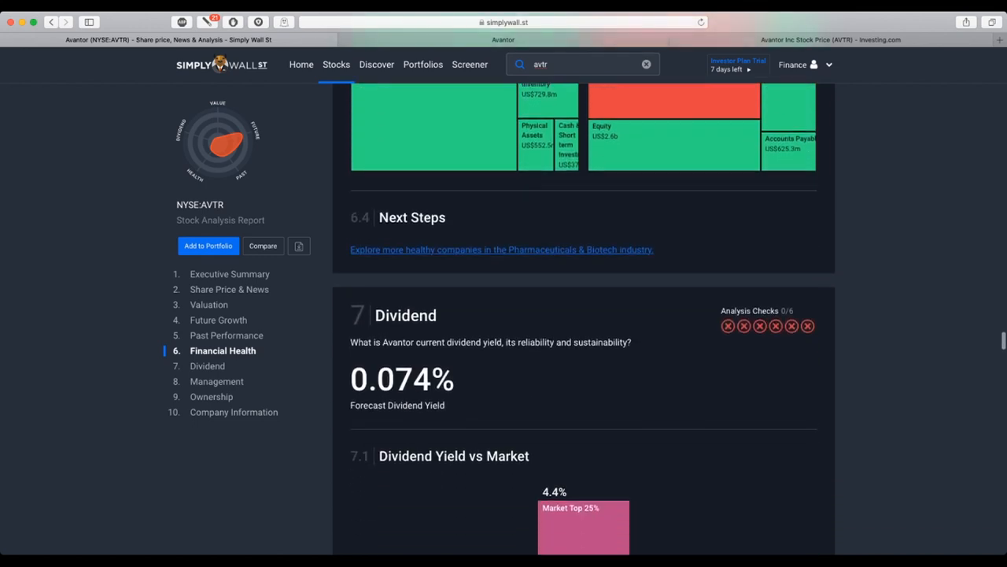
{"action": "scroll", "scroll_direction": "down", "scroll_amount": 3}
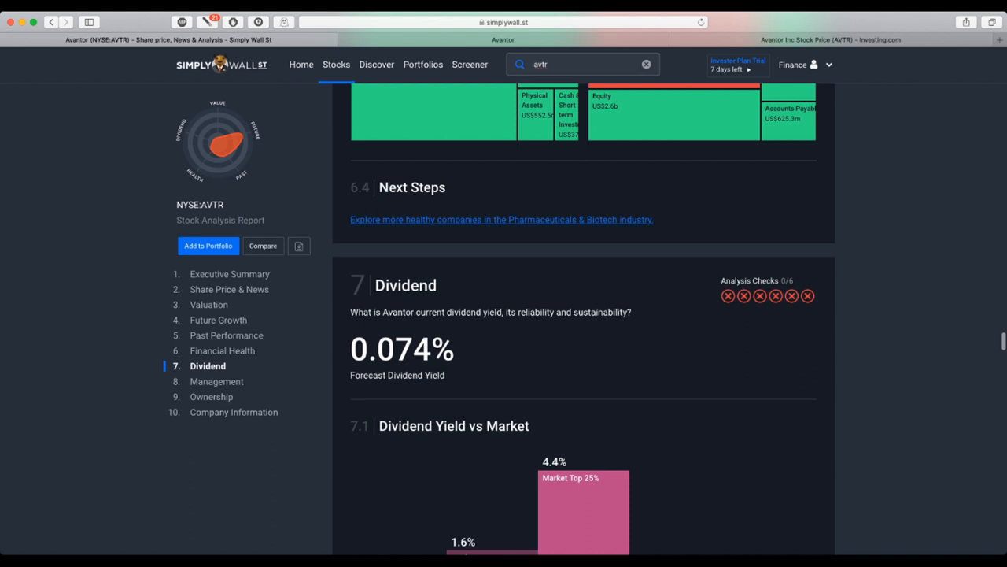
{"action": "scroll", "scroll_direction": "down", "scroll_amount": 3}
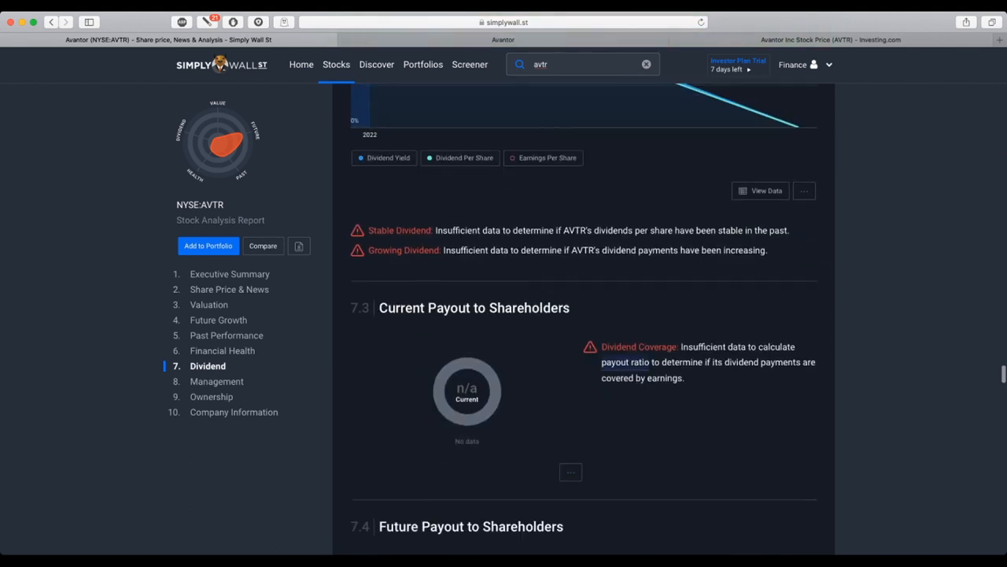
{"action": "scroll", "scroll_direction": "down", "scroll_amount": 3}
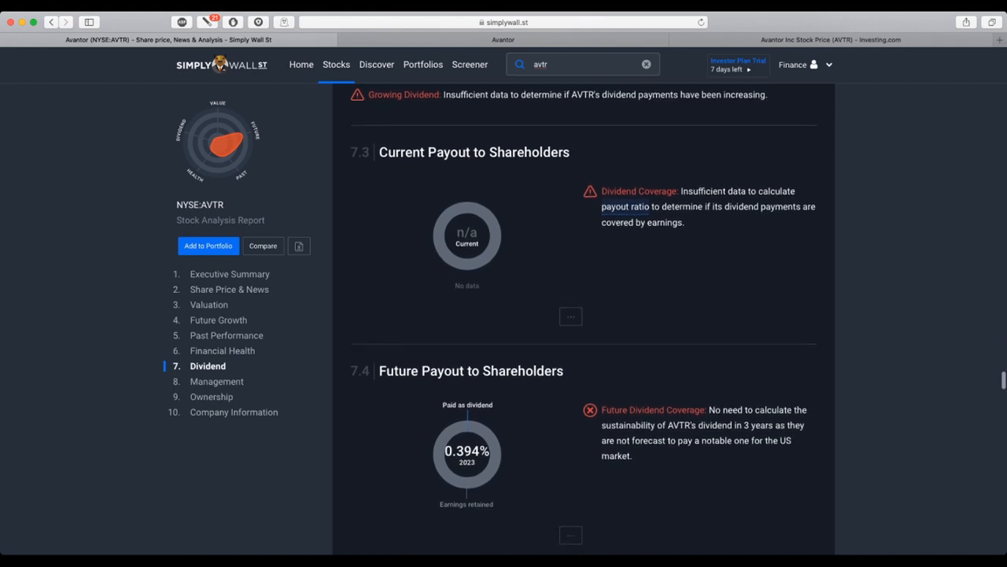
{"action": "scroll", "scroll_direction": "down", "scroll_amount": 3}
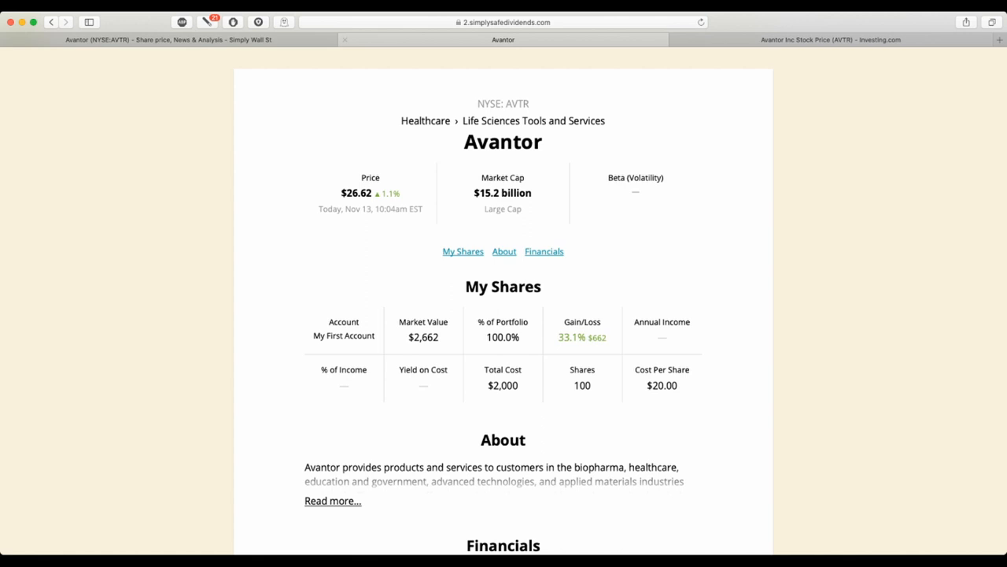
Scroll Simply Safe Dividends past My Shares and About to Avantor's EPS growth and sales charts.
{"action": "scroll", "scroll_direction": "down", "scroll_amount": 3}
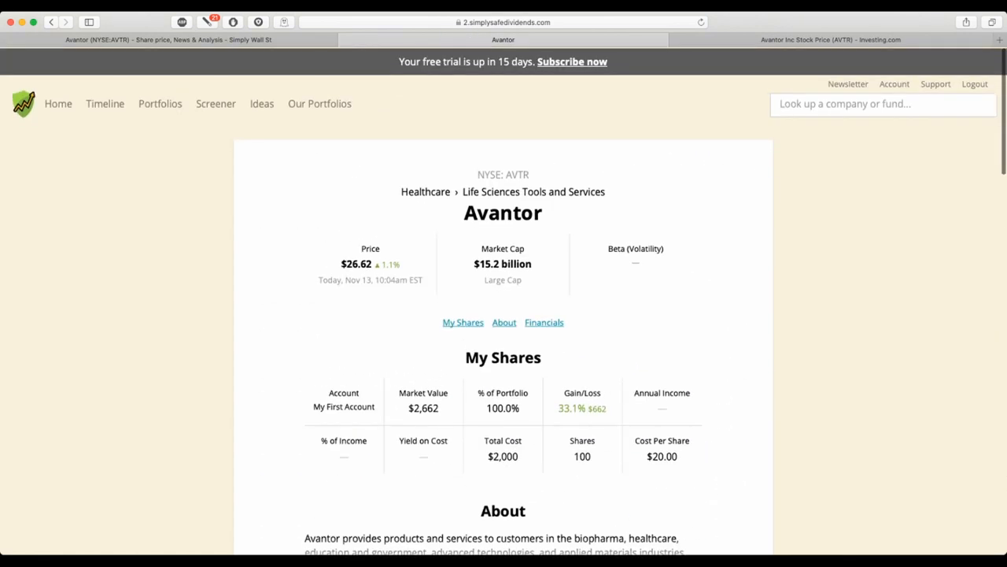
{"action": "scroll", "scroll_direction": "down", "scroll_amount": 3}
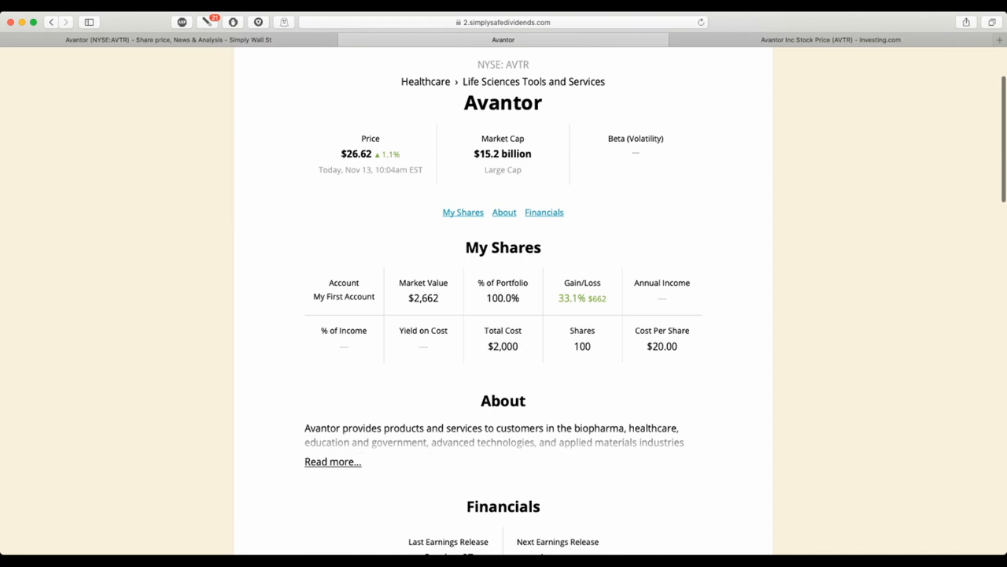
{"action": "scroll", "scroll_direction": "down", "scroll_amount": 3}
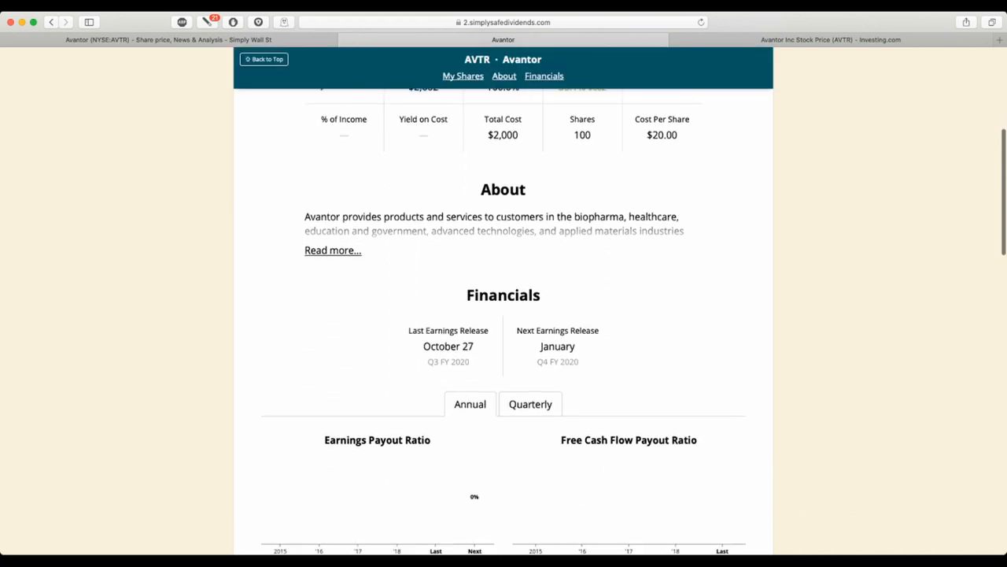
{"action": "scroll", "scroll_direction": "down", "scroll_amount": 3}
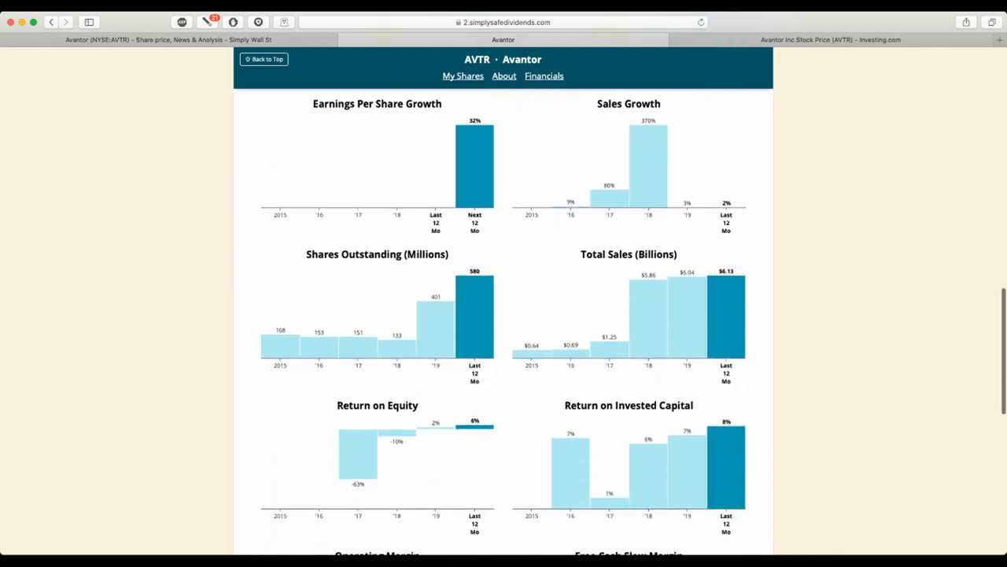
{"action": "scroll", "scroll_direction": "down", "scroll_amount": 3}
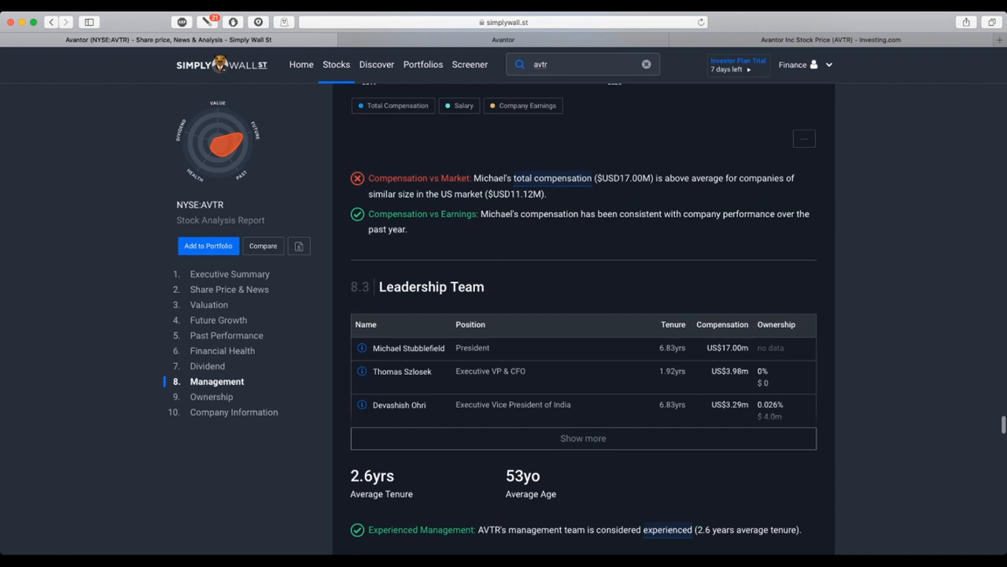
Scroll through sections 8 Management and 9 Ownership to Avantor's Top Shareholders.
{"action": "scroll", "scroll_direction": "down", "scroll_amount": 3}
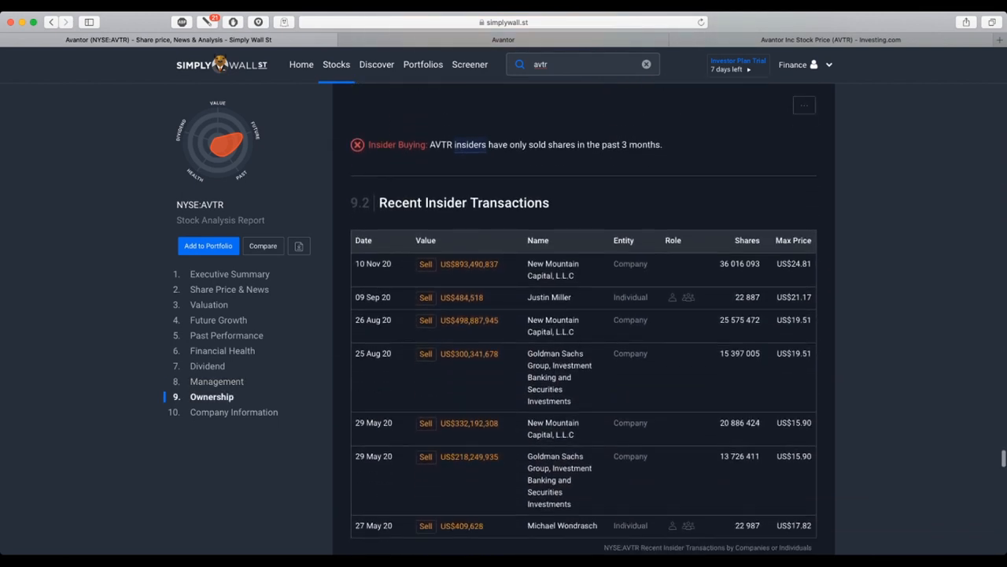
{"action": "scroll", "scroll_direction": "down", "scroll_amount": 3}
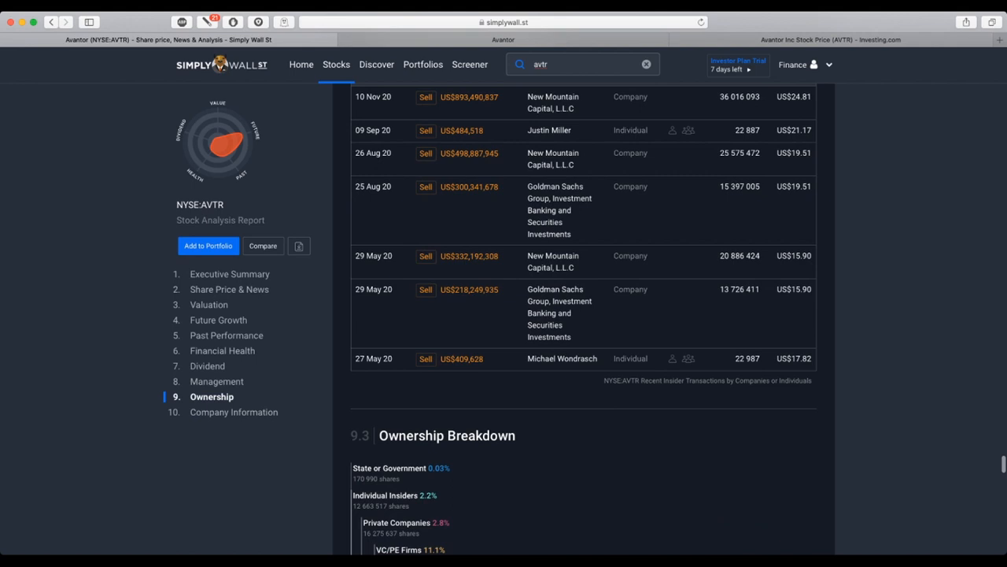
{"action": "scroll", "scroll_direction": "down", "scroll_amount": 3}
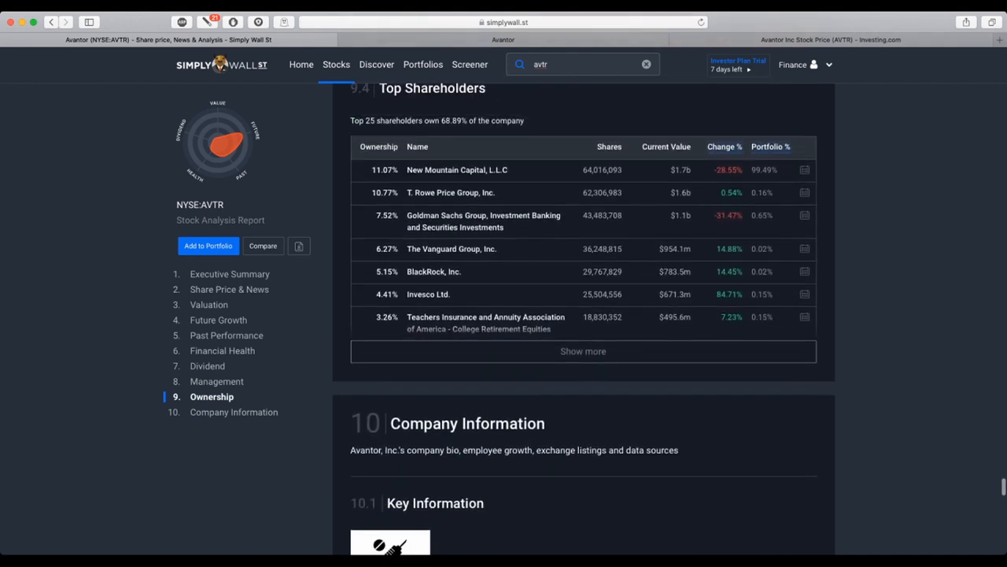
{"action": "left_click", "coordinate": [583, 351]}
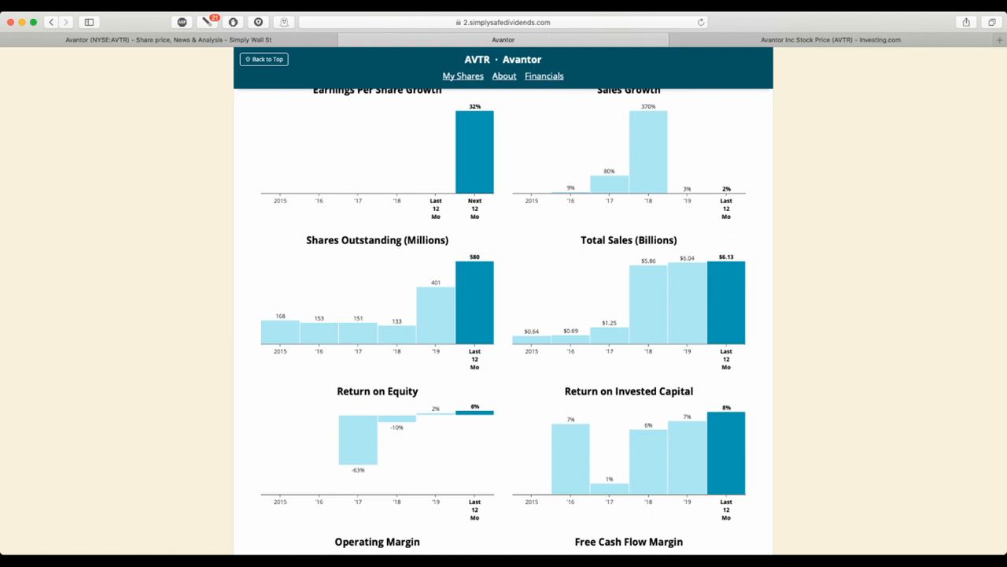
Scroll Simply Safe Dividends to Avantor's payout ratio, EPS and free cash flow per share charts.
{"action": "scroll", "scroll_direction": "down", "scroll_amount": 3}
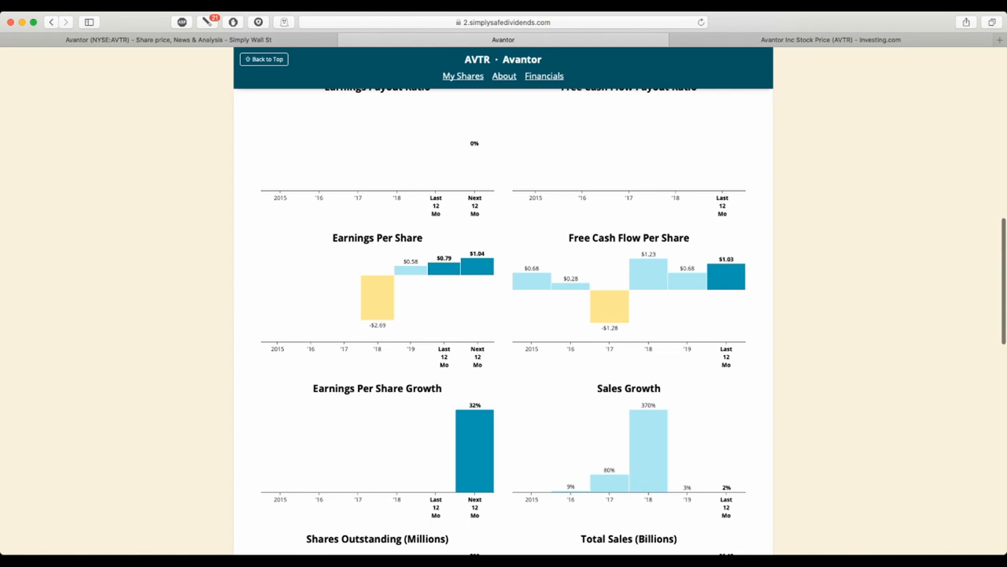
Open Avantor's Technical Analysis on Investing.com and view it on the Weekly, then Daily timeframe.
{"action": "left_click", "coordinate": [830, 39]}
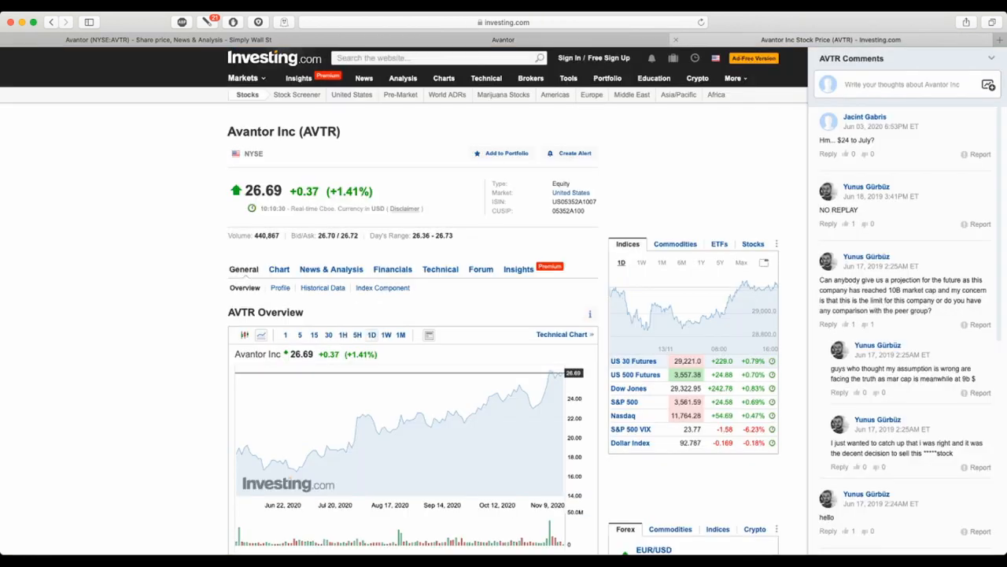
{"action": "left_click", "coordinate": [440, 269]}
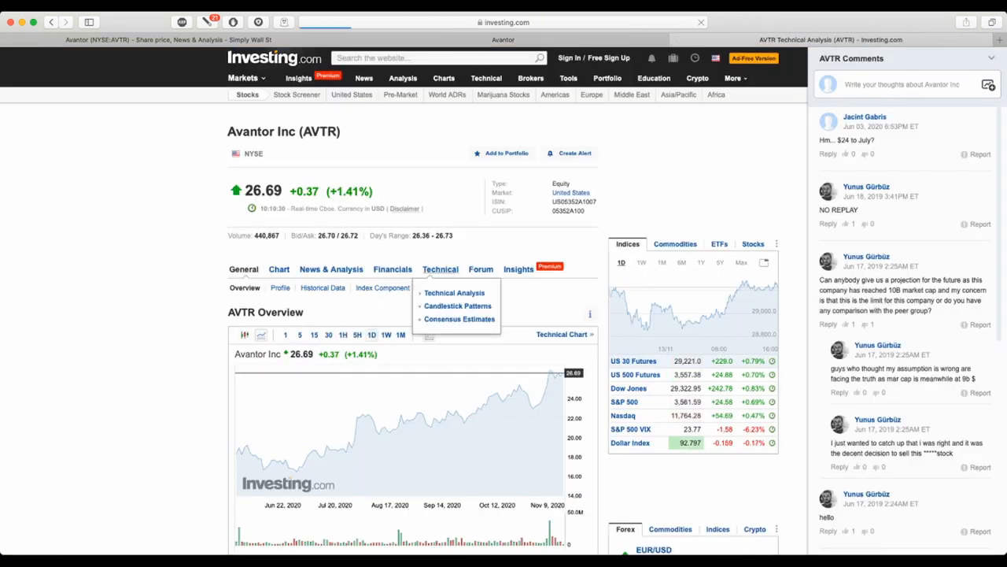
{"action": "left_click", "coordinate": [454, 292]}
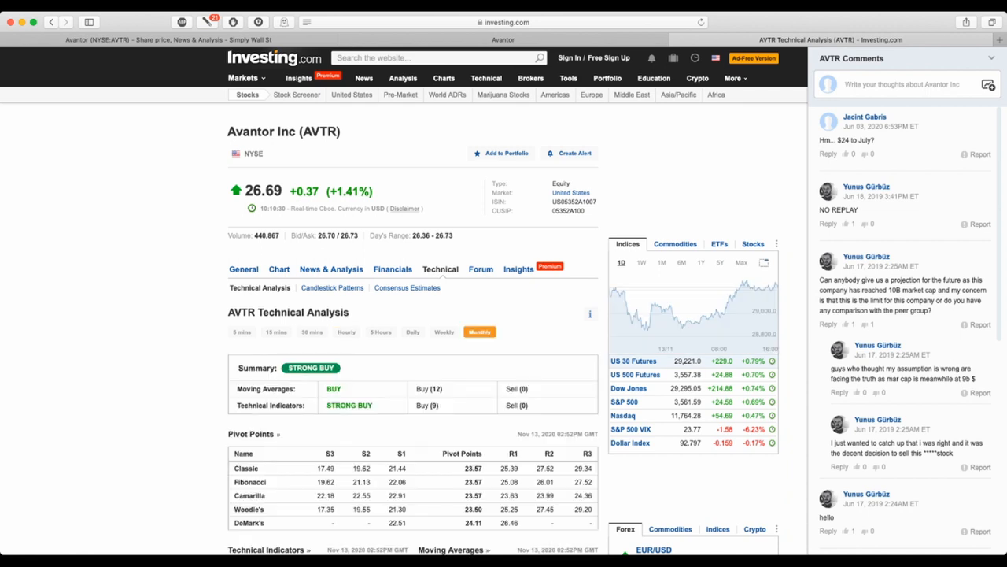
{"action": "left_click", "coordinate": [443, 331]}
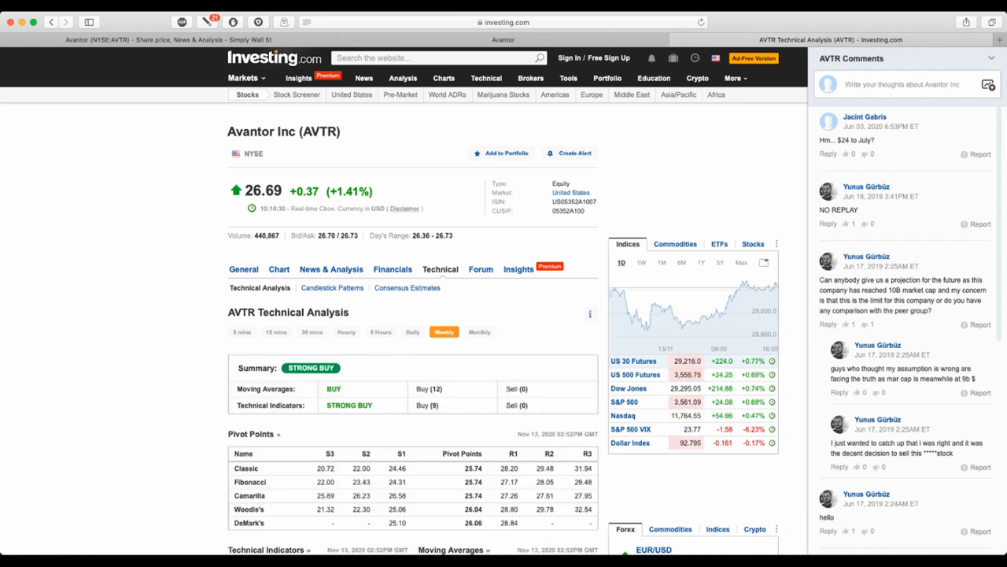
{"action": "left_click", "coordinate": [413, 331]}
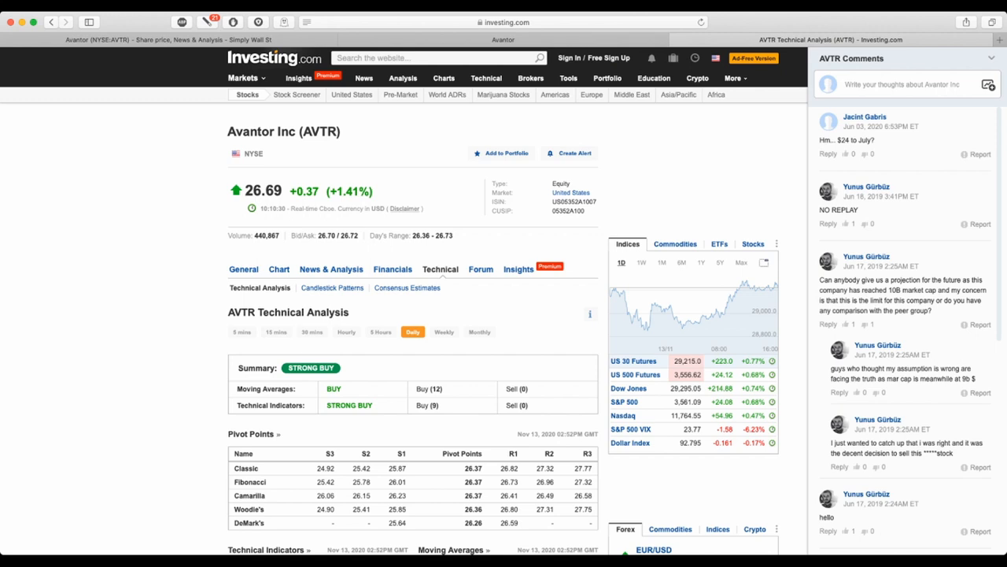